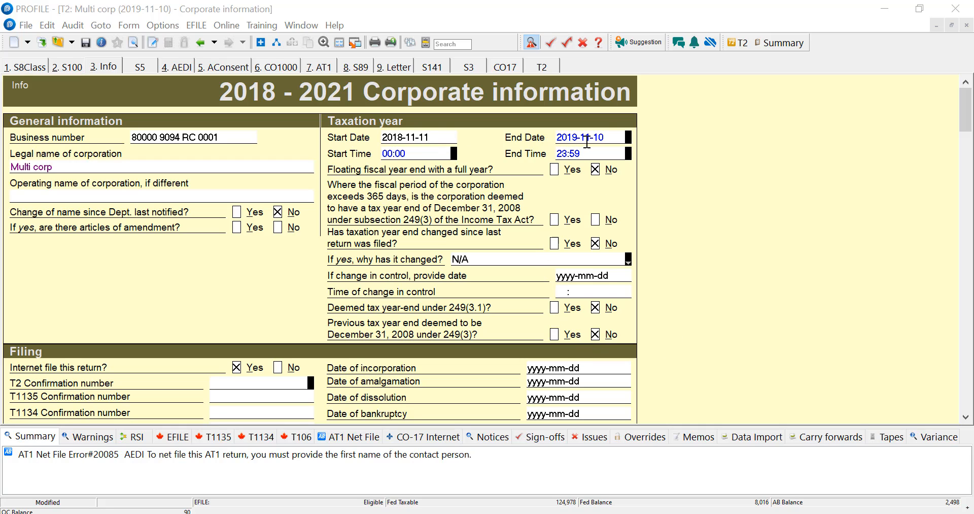
Step: Scroll through the return and select the AT1 net file error to address
{"action": "left_click", "coordinate": [587, 137]}
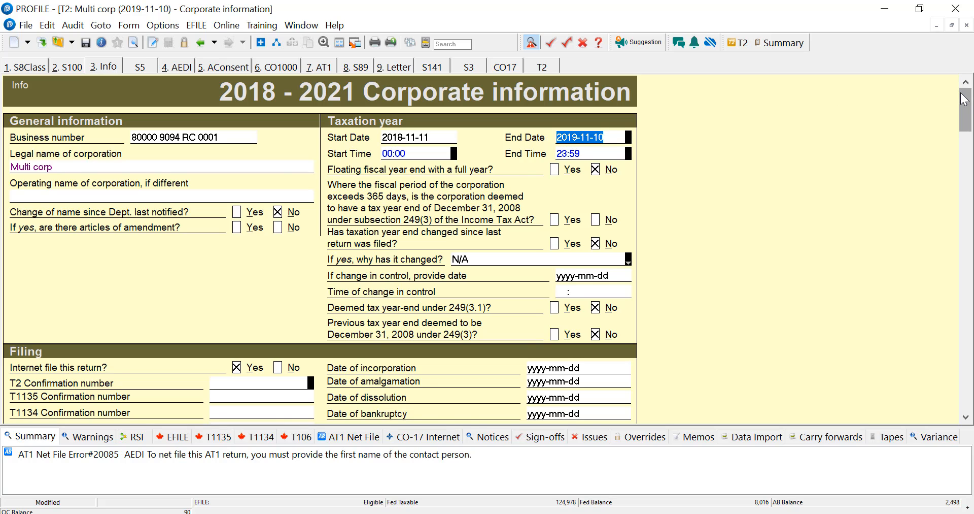
{"action": "scroll", "scroll_direction": "down", "scroll_amount": 3}
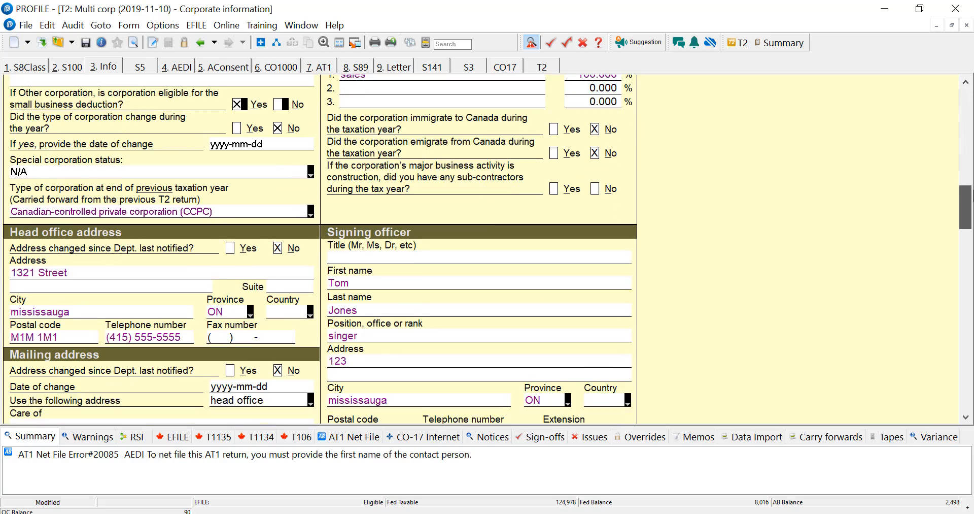
{"action": "scroll", "scroll_direction": "down", "scroll_amount": 3}
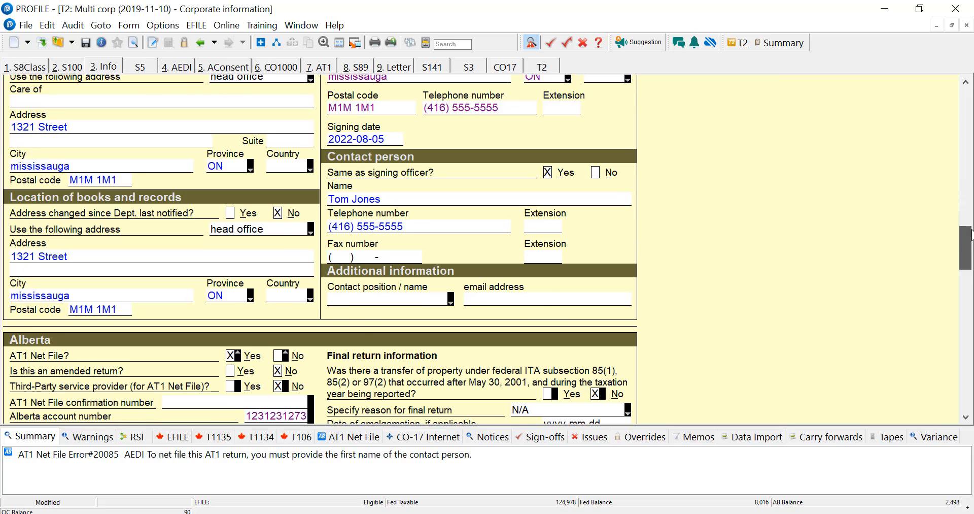
{"action": "scroll", "scroll_direction": "down", "scroll_amount": 3}
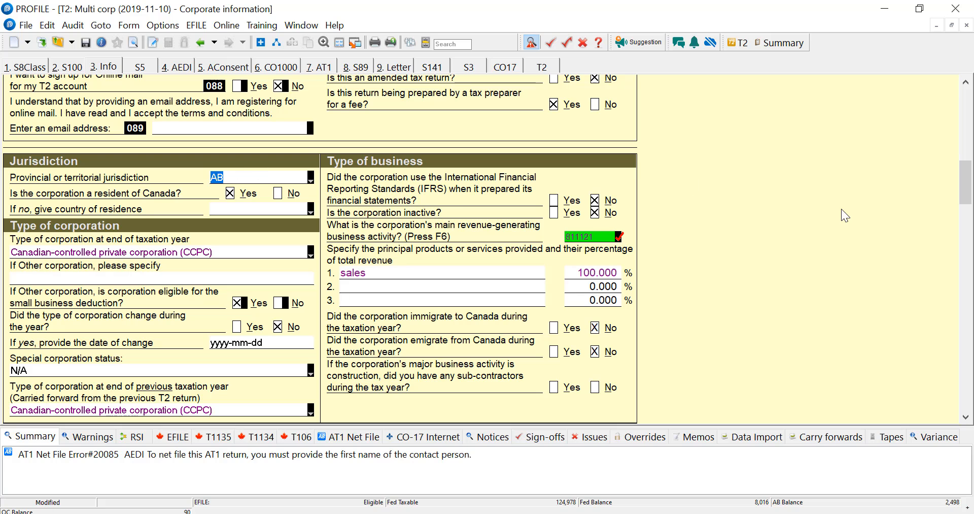
{"action": "scroll", "scroll_direction": "down", "scroll_amount": 3}
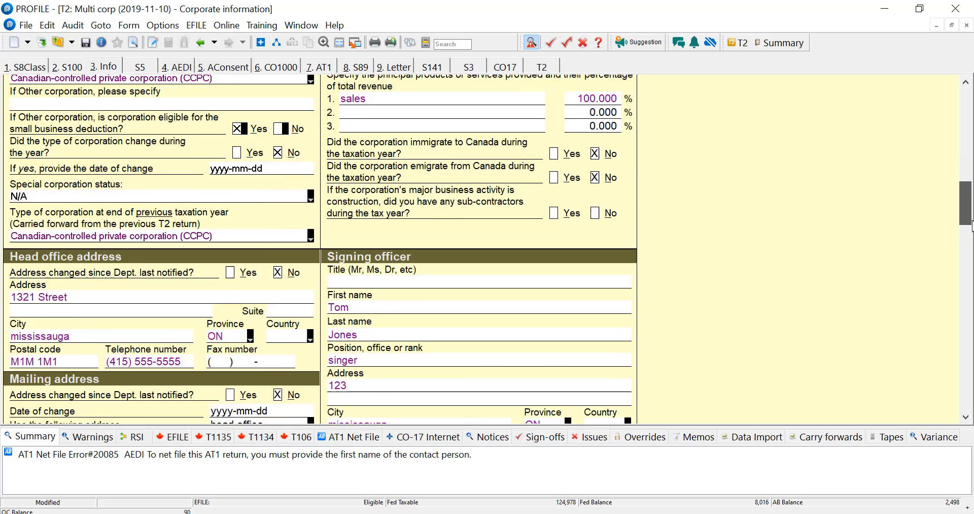
{"action": "scroll", "scroll_direction": "down", "scroll_amount": 3}
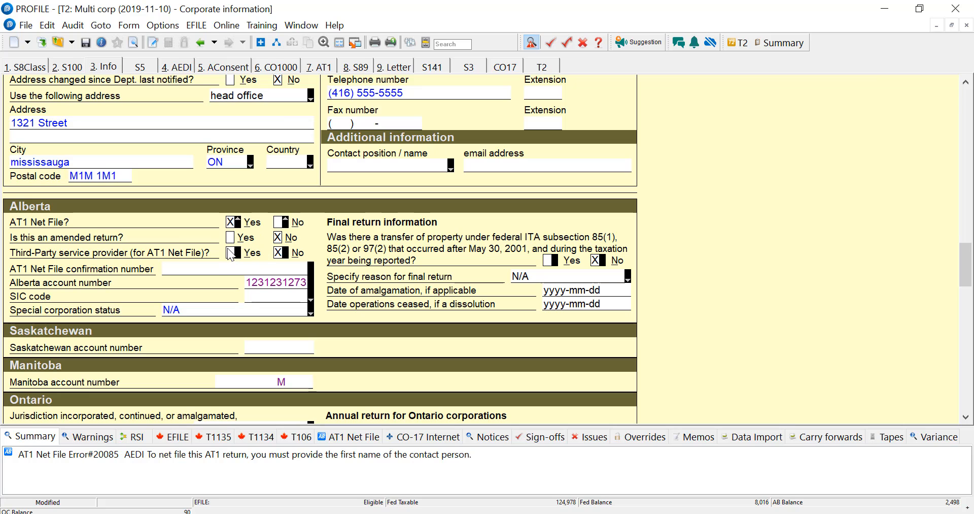
{"action": "mouse_move", "coordinate": [232, 256]}
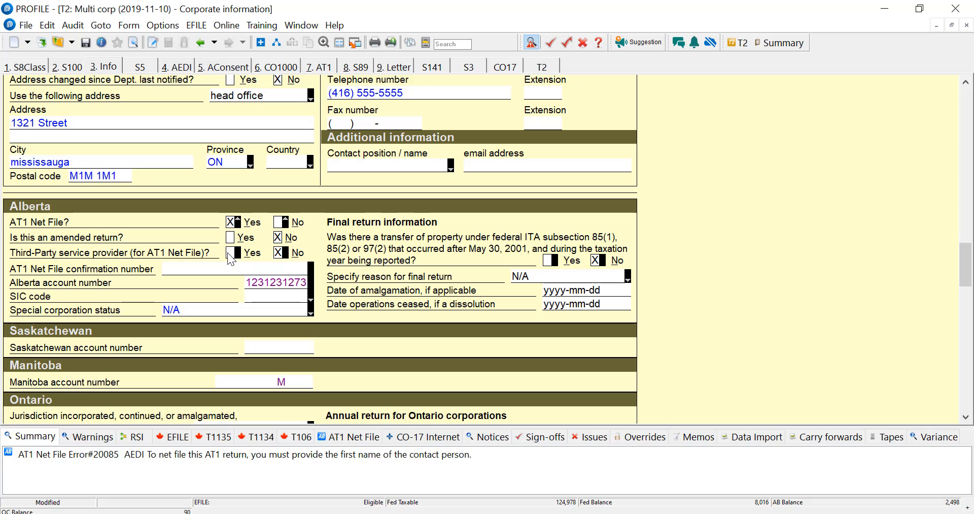
{"action": "left_click", "coordinate": [277, 252]}
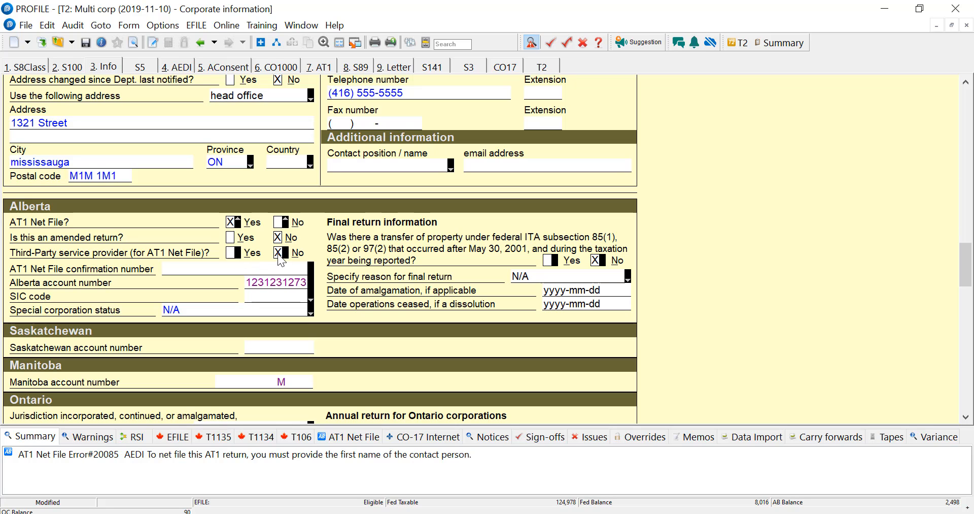
{"action": "mouse_move", "coordinate": [291, 460]}
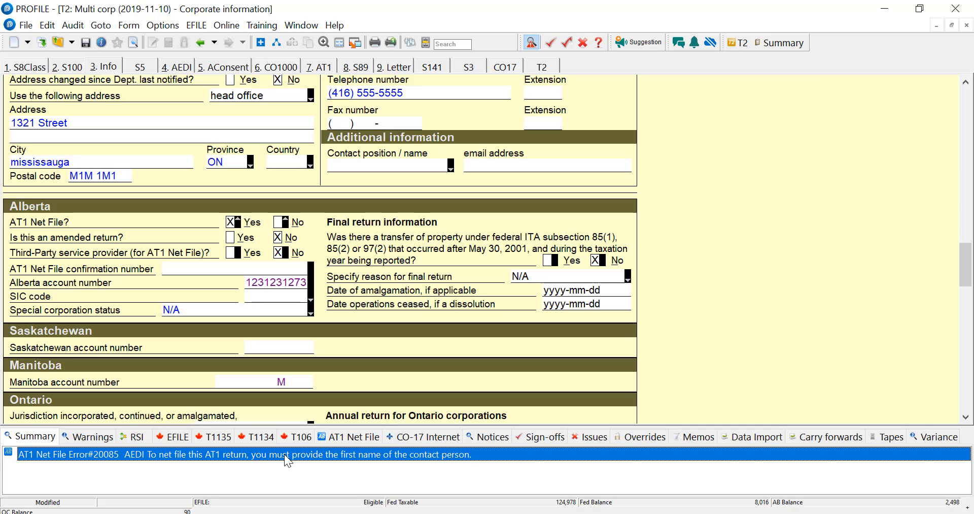
Step: Jump to AT1 EDI Schedule Part 2 and enter first name 'First' on line 031
{"action": "left_click", "coordinate": [179, 67]}
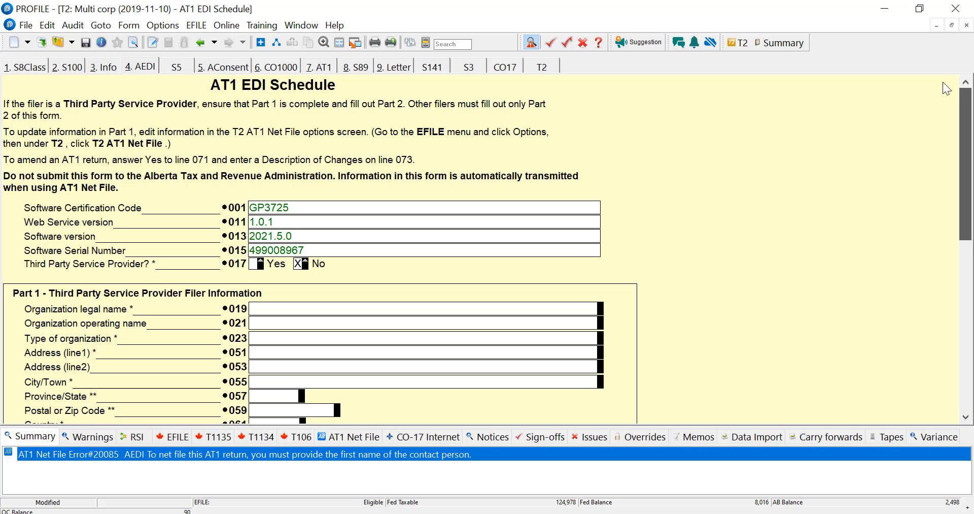
{"action": "scroll", "scroll_direction": "down", "scroll_amount": 3}
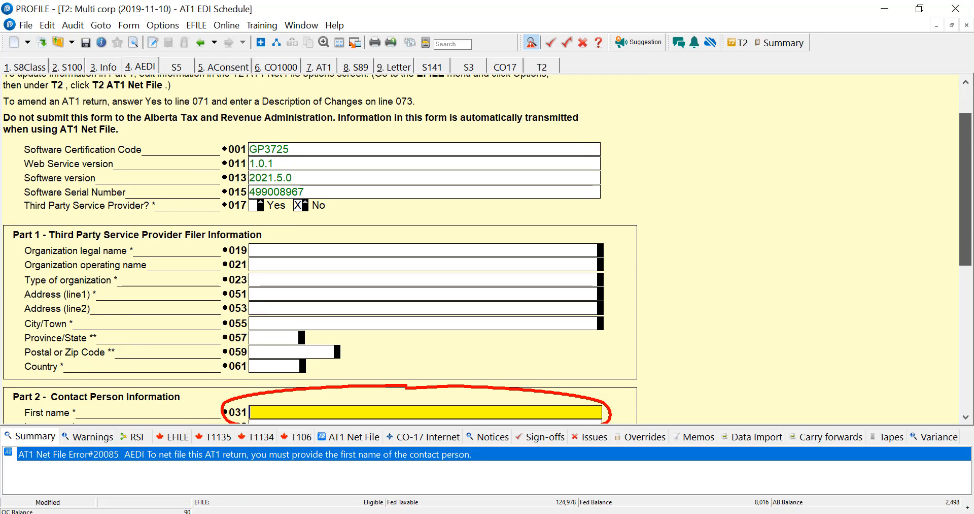
{"action": "scroll", "scroll_direction": "down", "scroll_amount": 3}
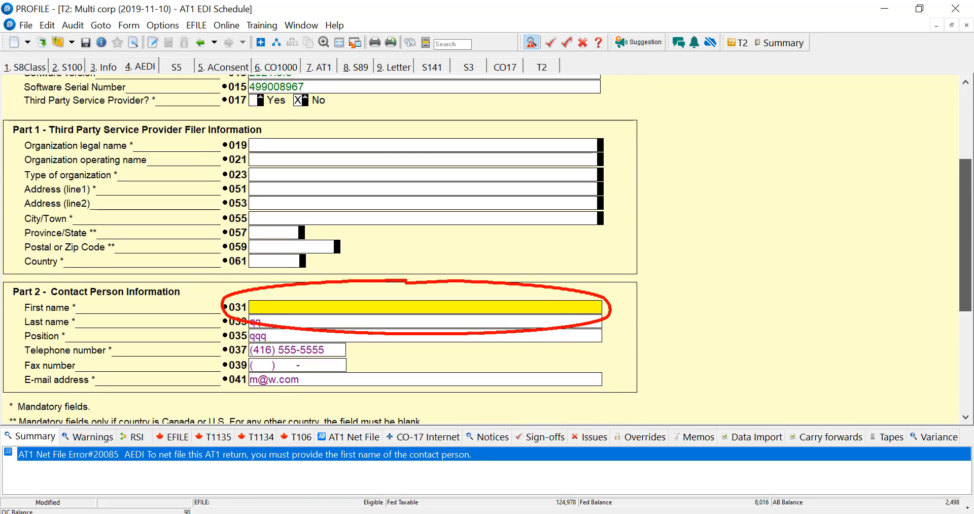
{"action": "scroll", "scroll_direction": "down", "scroll_amount": 3}
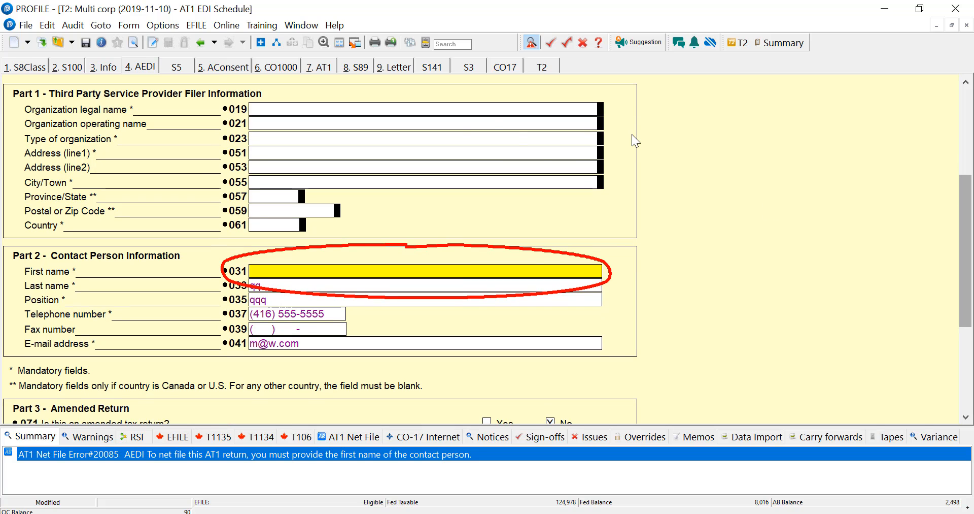
{"action": "mouse_move", "coordinate": [22, 94]}
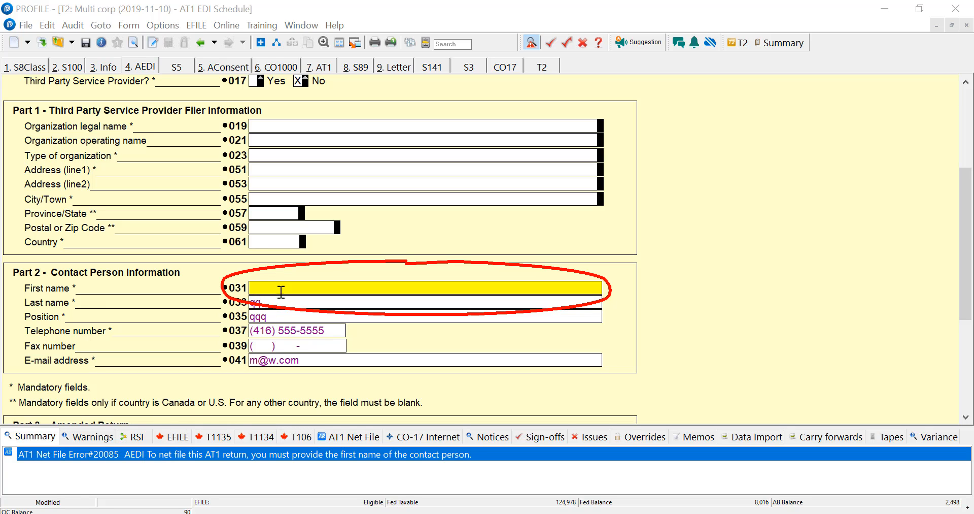
{"action": "type", "text": "First"}
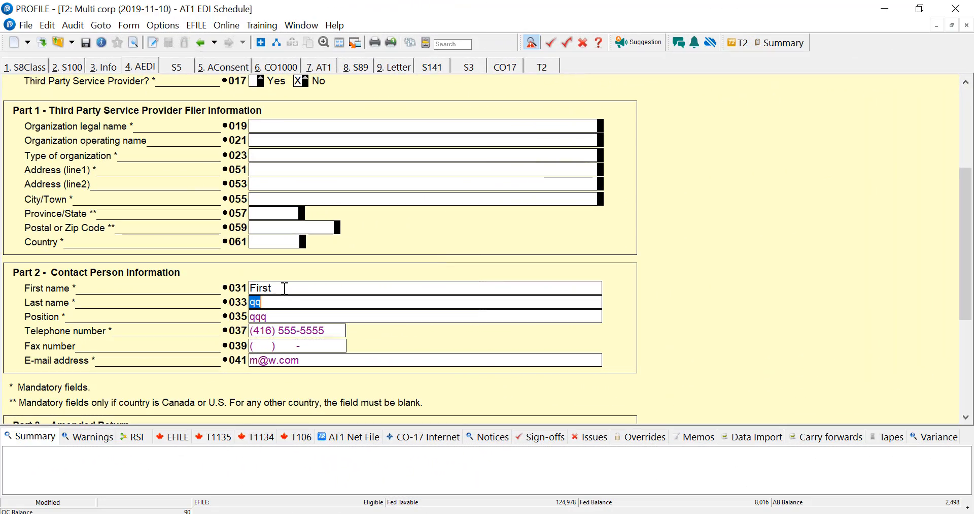
{"action": "mouse_move", "coordinate": [53, 463]}
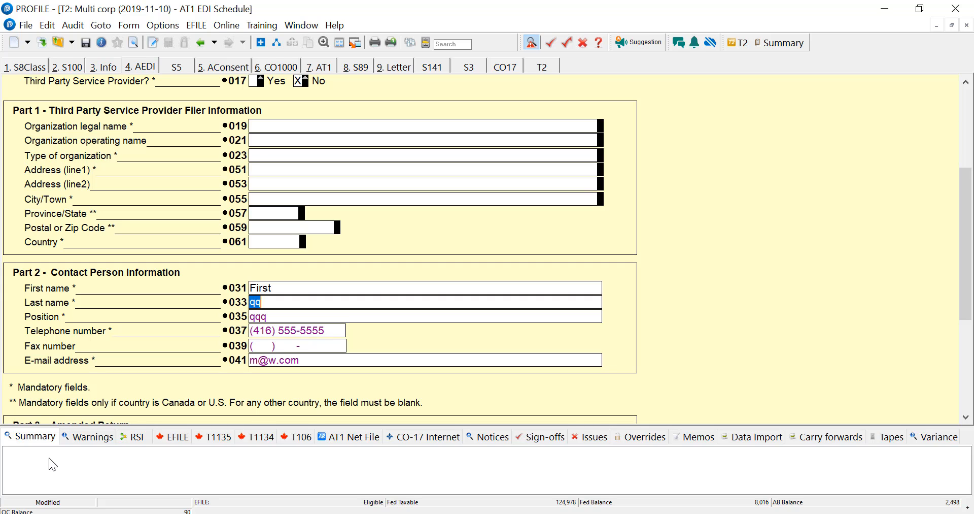
Step: Jump from the AT1 Net File error to the AEDI form's empty Part 1 provider fields
{"action": "left_click", "coordinate": [103, 67]}
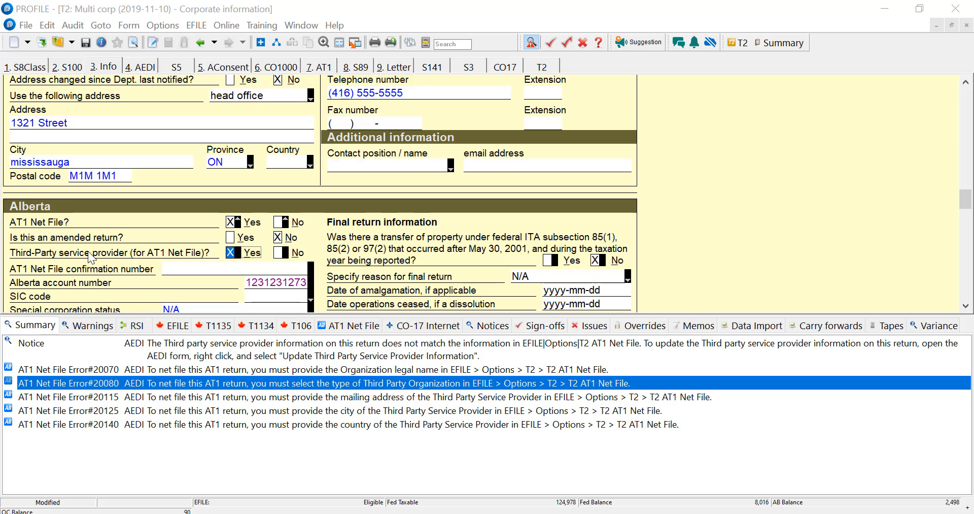
{"action": "mouse_move", "coordinate": [104, 263]}
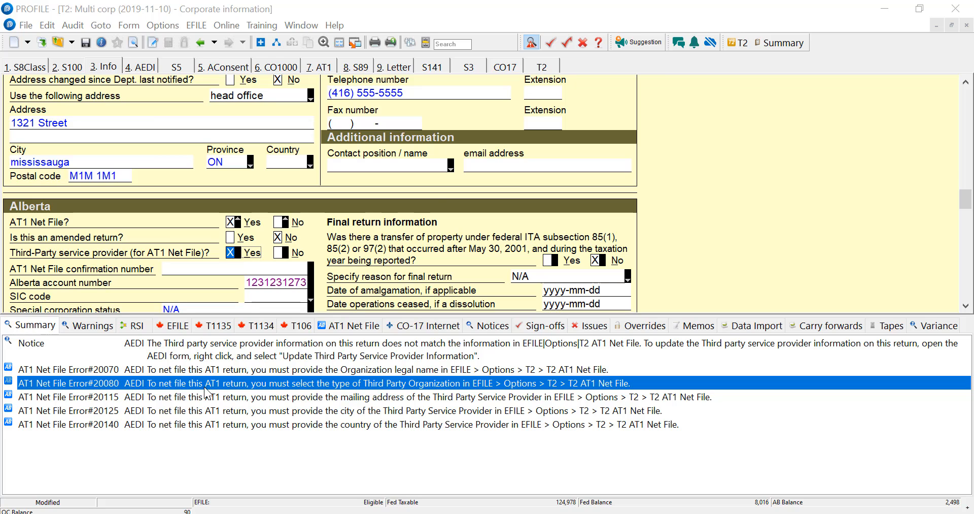
{"action": "left_click", "coordinate": [140, 66]}
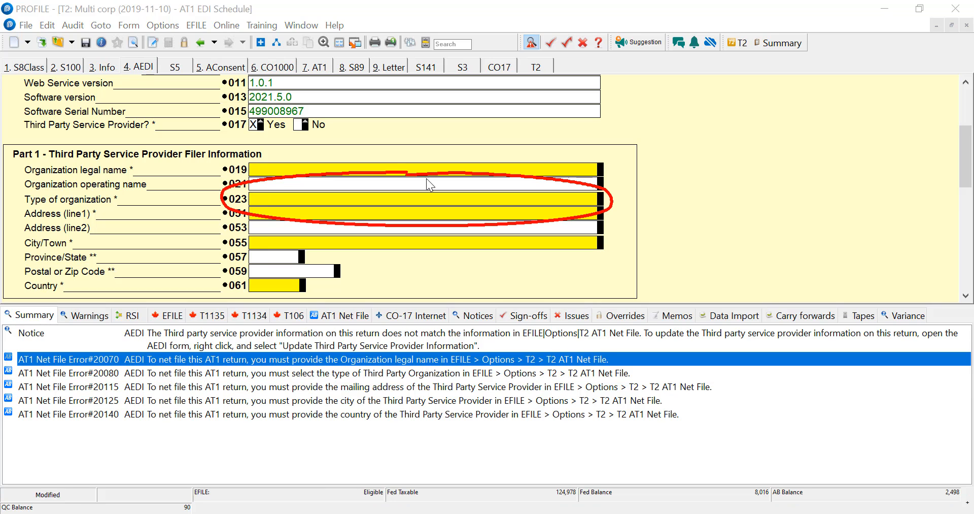
Step: Review filer corp's stored T2 AT1 net file provider details in the e-filing options
{"action": "left_click", "coordinate": [196, 25]}
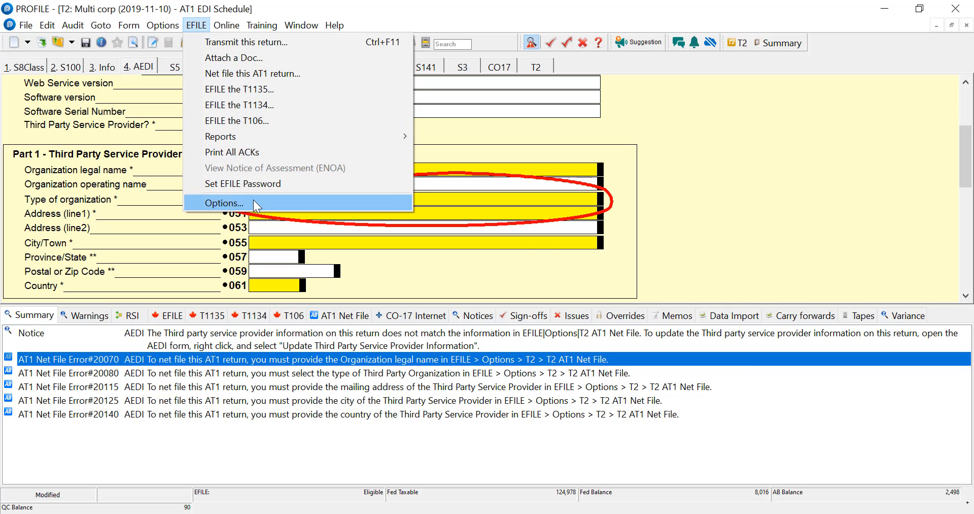
{"action": "left_click", "coordinate": [224, 202]}
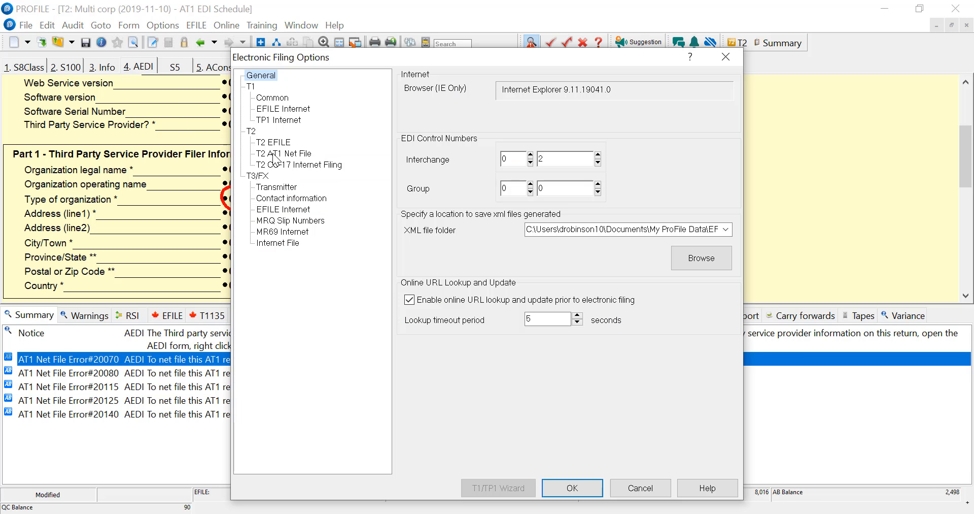
{"action": "left_click", "coordinate": [285, 153]}
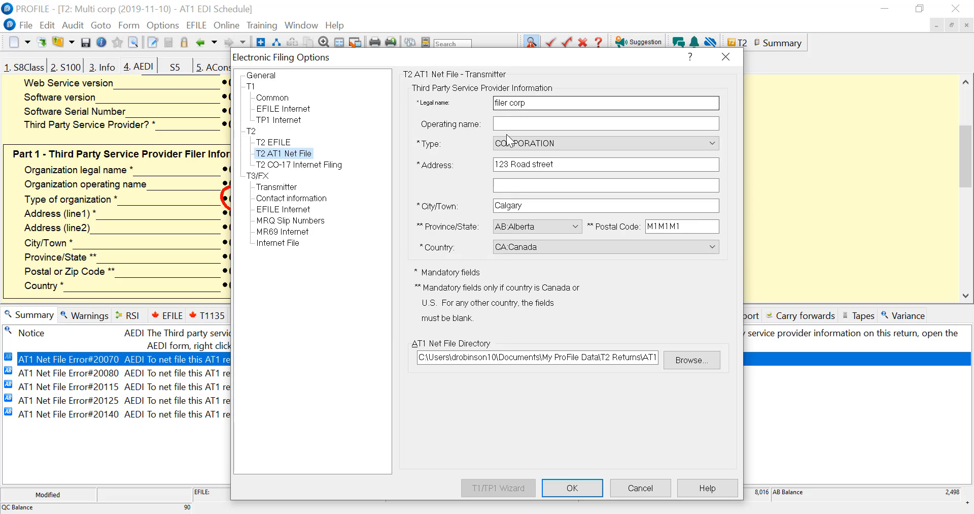
{"action": "left_click", "coordinate": [603, 143]}
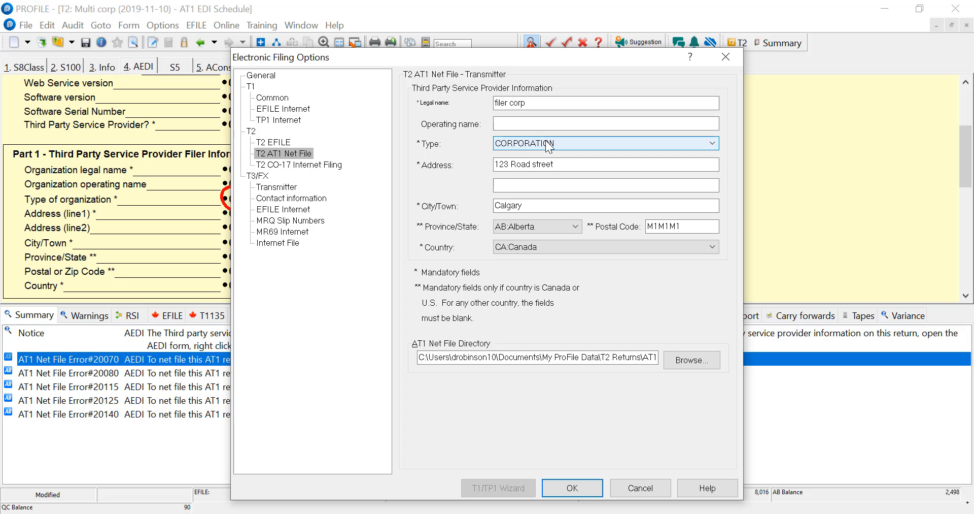
{"action": "left_click", "coordinate": [712, 144]}
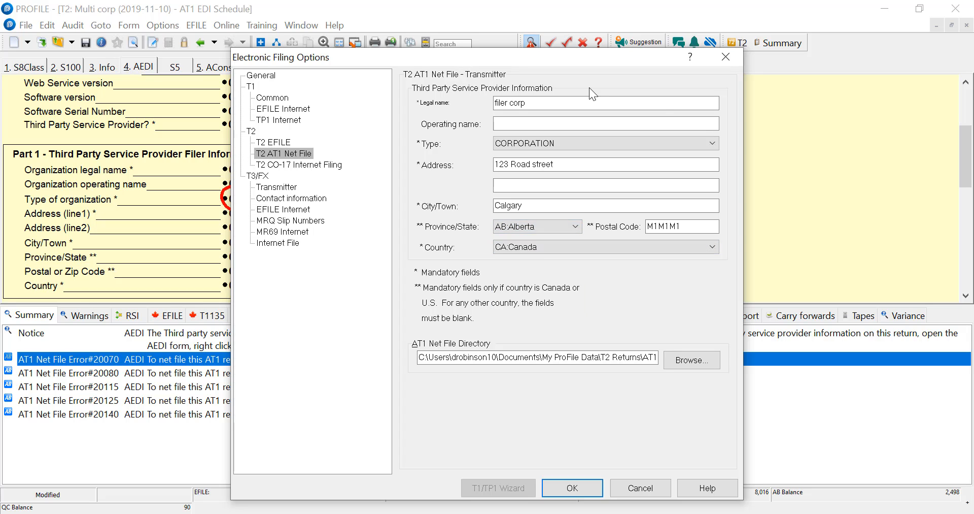
{"action": "mouse_move", "coordinate": [683, 292]}
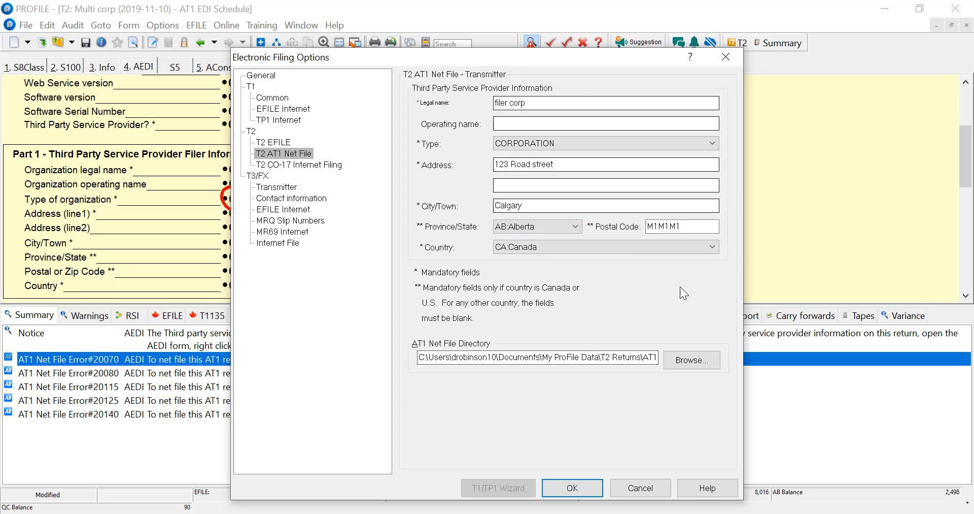
{"action": "left_click", "coordinate": [603, 143]}
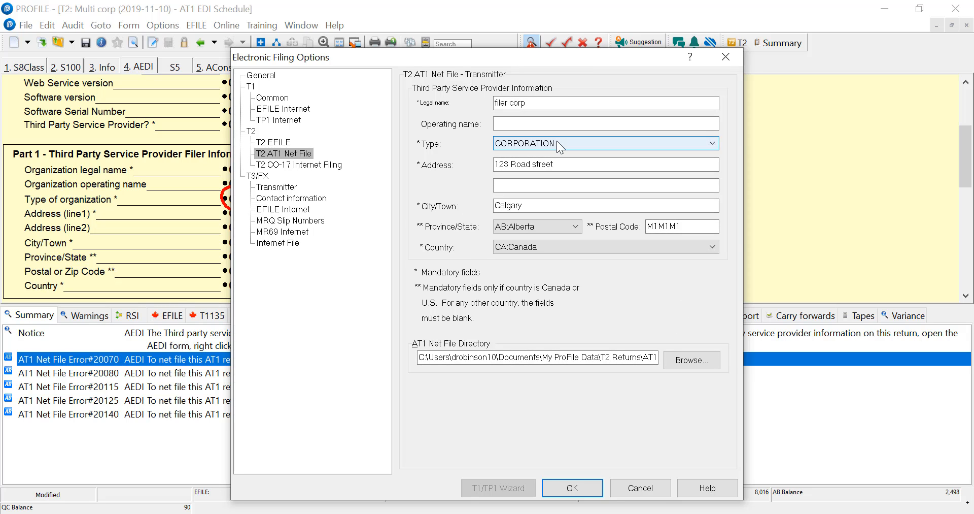
{"action": "left_click", "coordinate": [570, 487]}
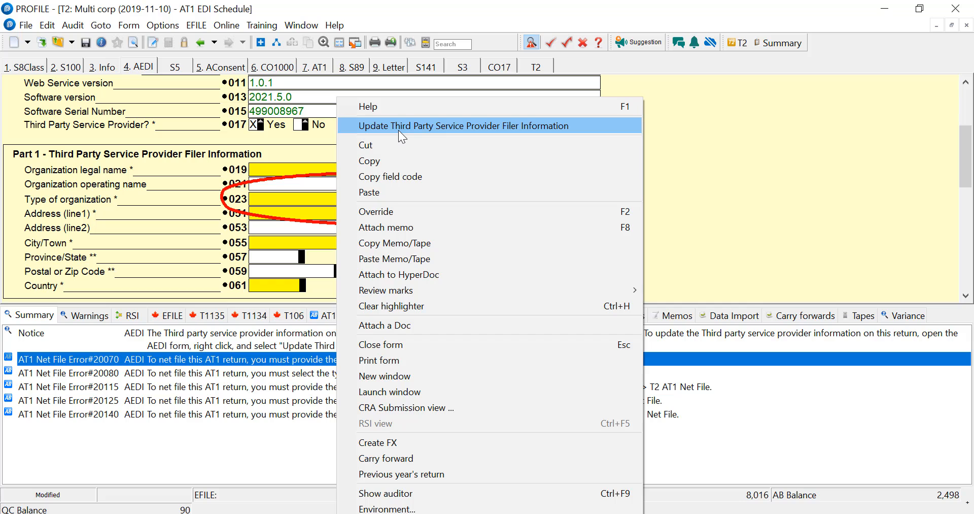
Step: Copy filer corp's provider details into the AT1 schedule and build Multi corp's AT1 net file
{"action": "left_click", "coordinate": [463, 124]}
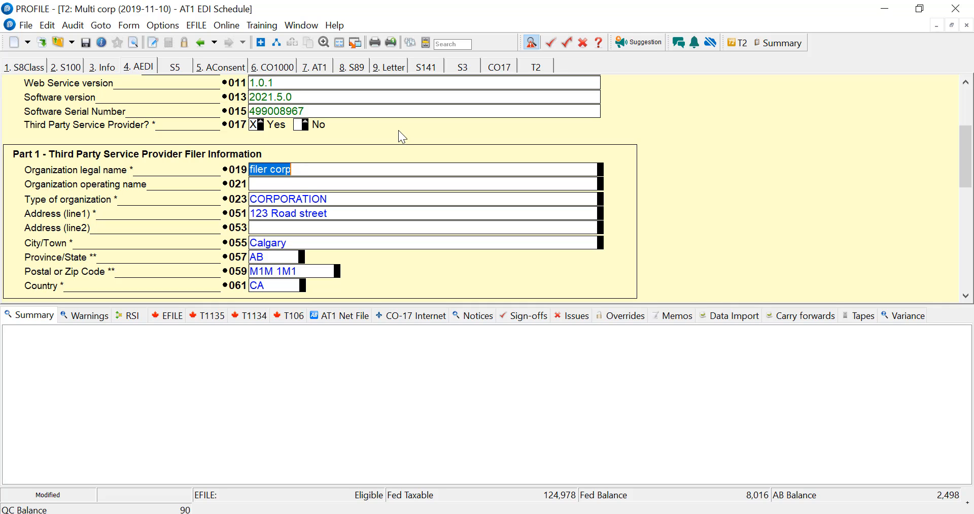
{"action": "mouse_move", "coordinate": [31, 278]}
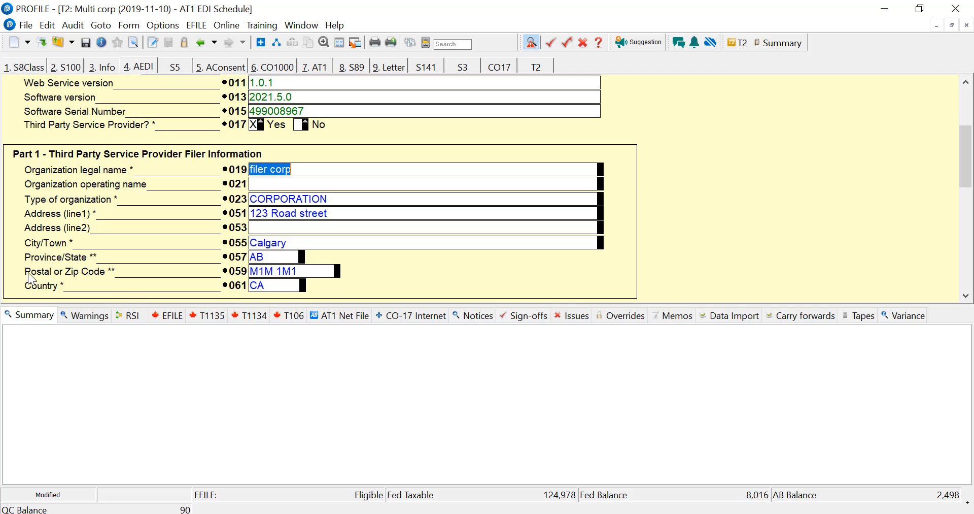
{"action": "mouse_move", "coordinate": [53, 355]}
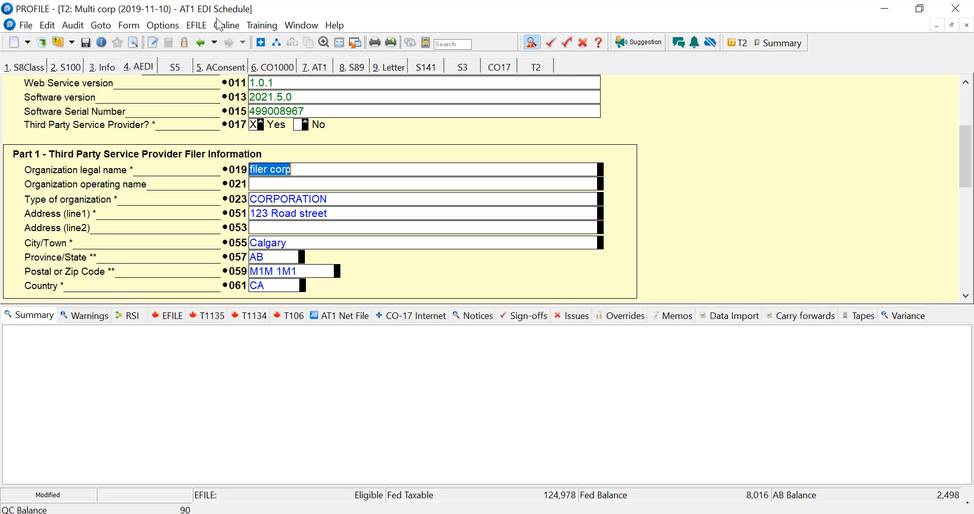
{"action": "left_click", "coordinate": [197, 25]}
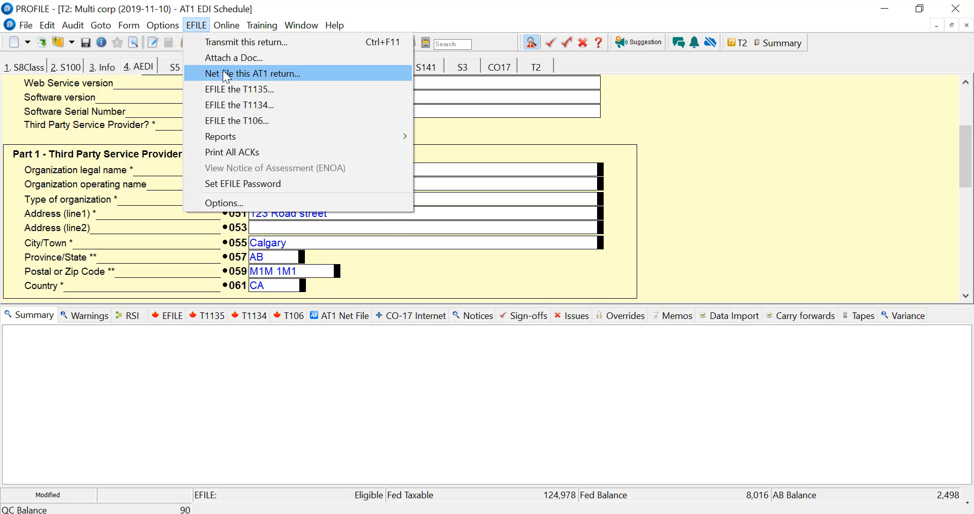
{"action": "left_click", "coordinate": [252, 74]}
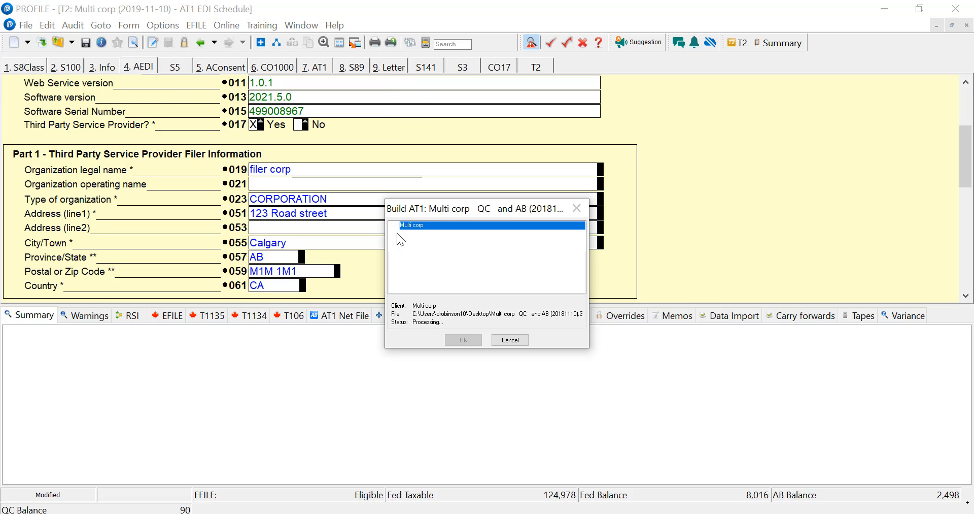